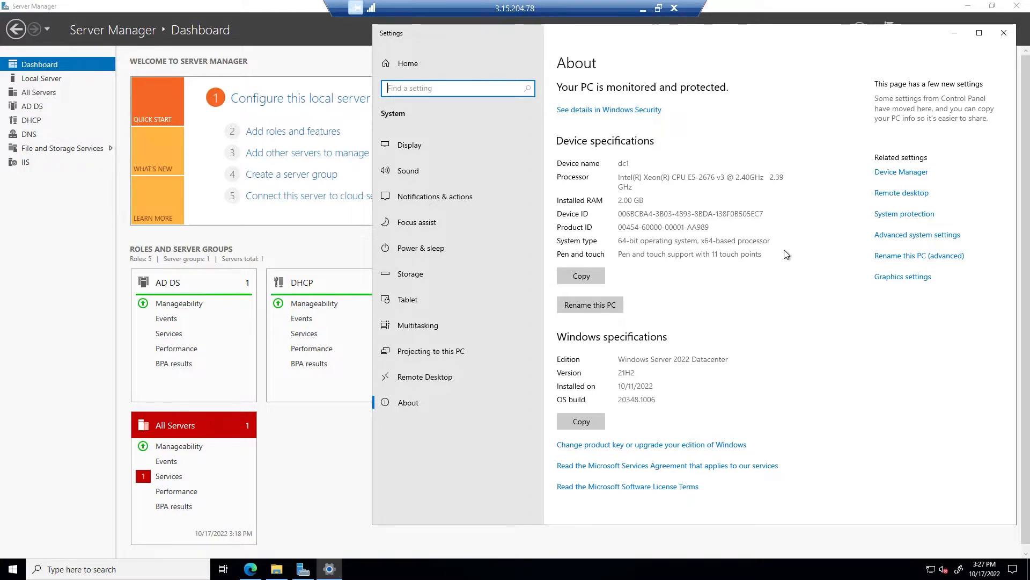
mouse_move(681, 372)
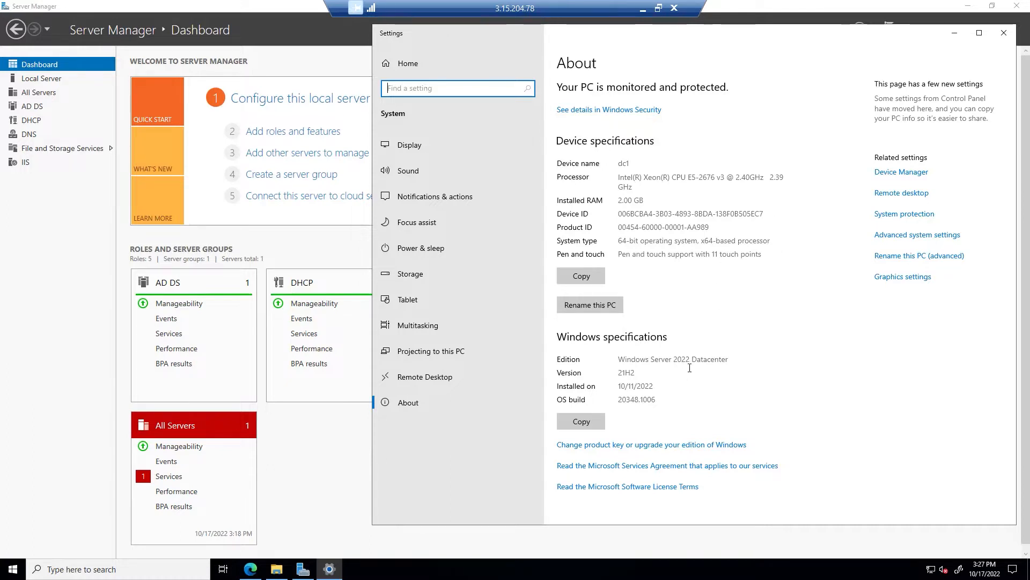
Step: Note the server's 2.00 GB RAM, walk the Add Roles wizard to Web Server (IIS), then cancel it
double_click(630, 200)
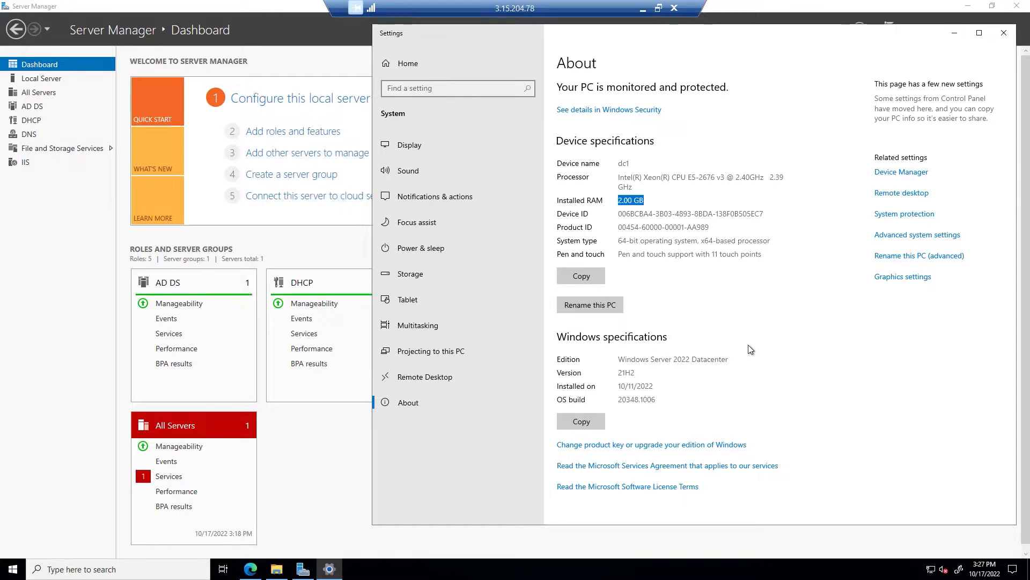
mouse_move(603, 383)
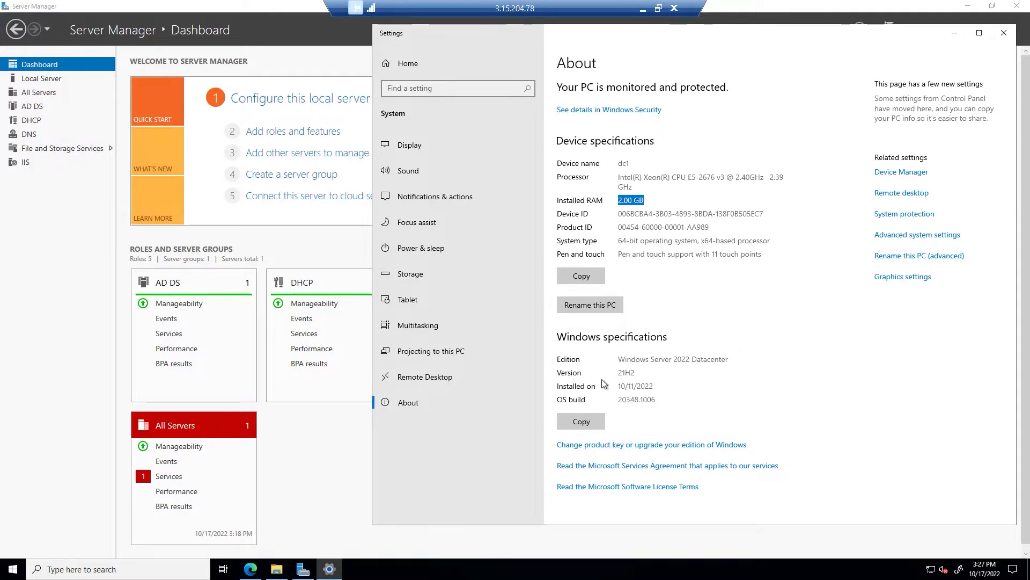
mouse_move(409, 274)
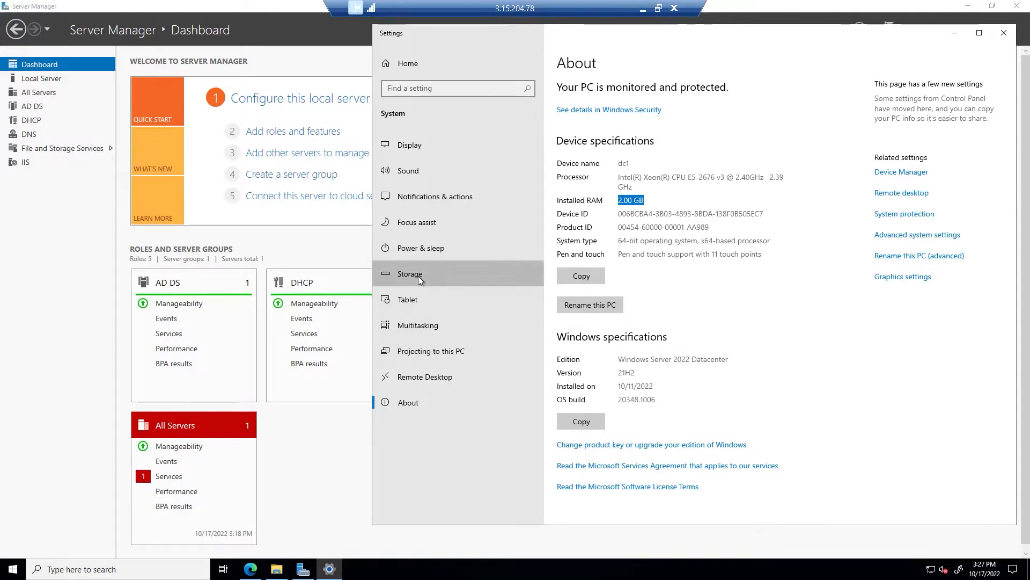
left_click(409, 274)
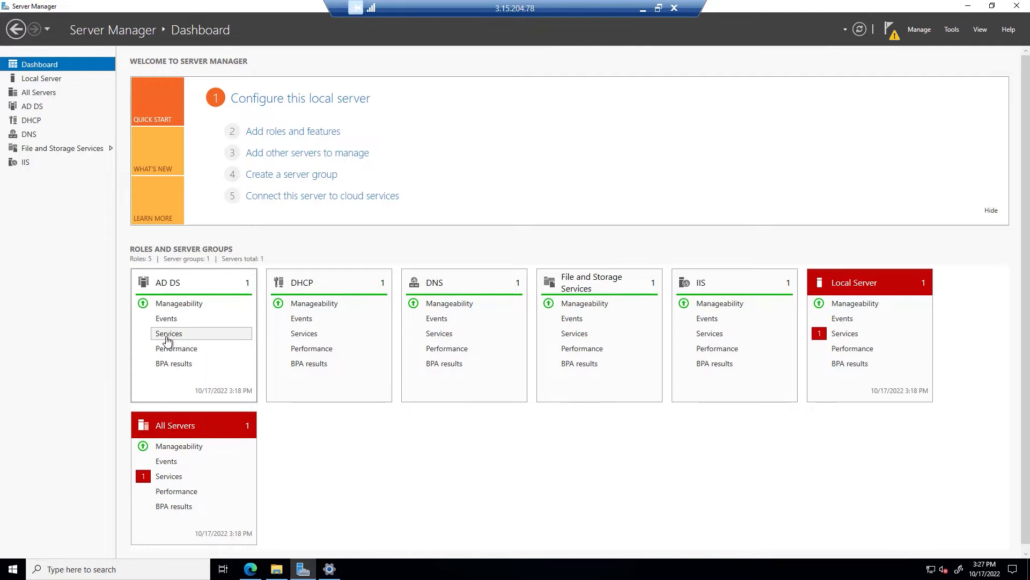
mouse_move(501, 358)
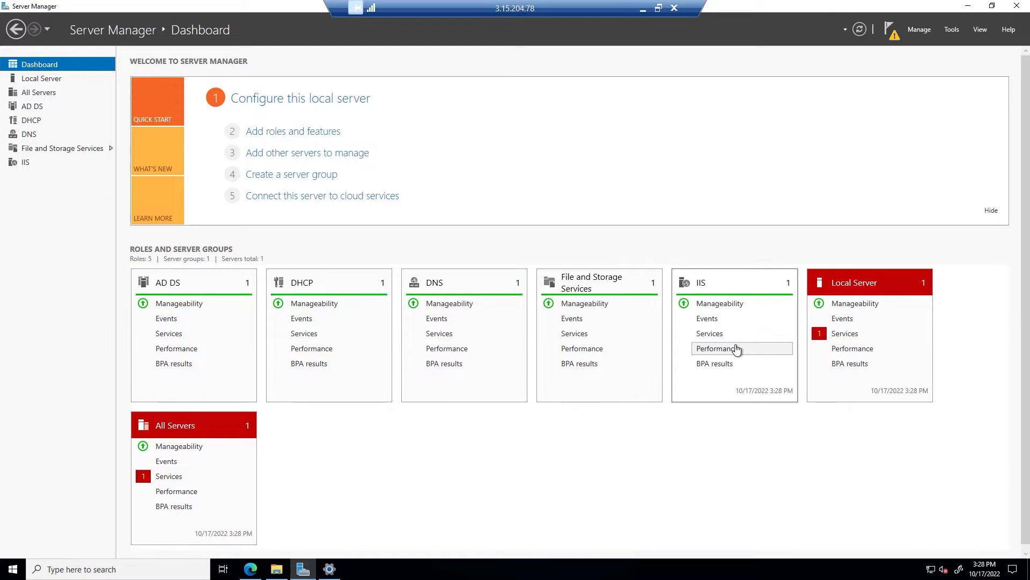
mouse_move(745, 288)
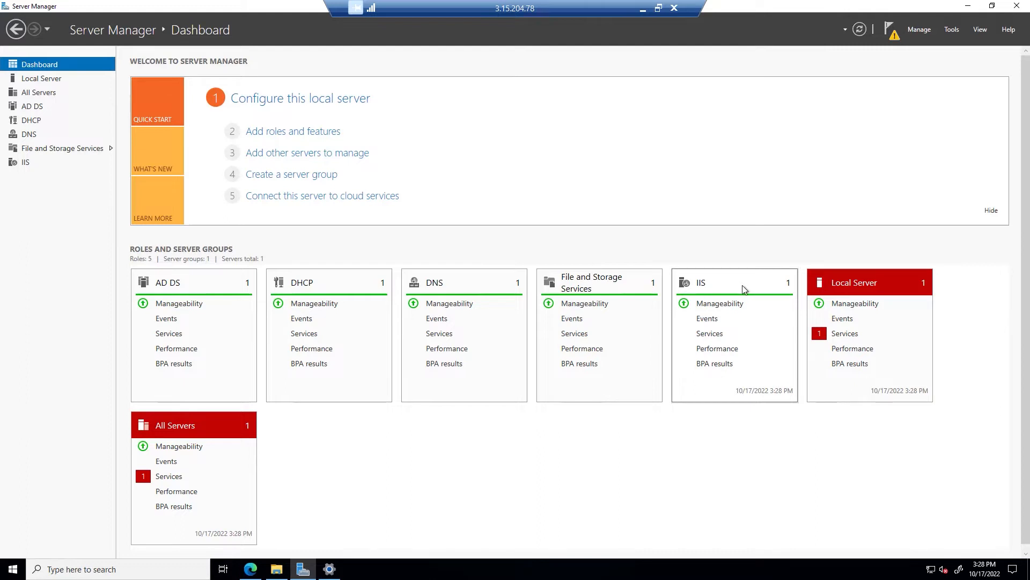
mouse_move(745, 289)
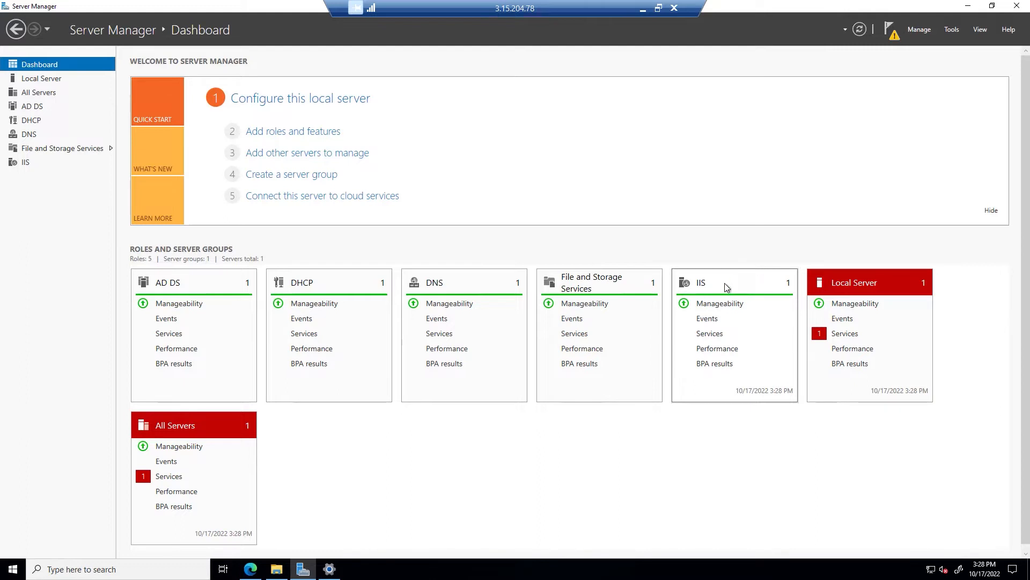
mouse_move(340, 111)
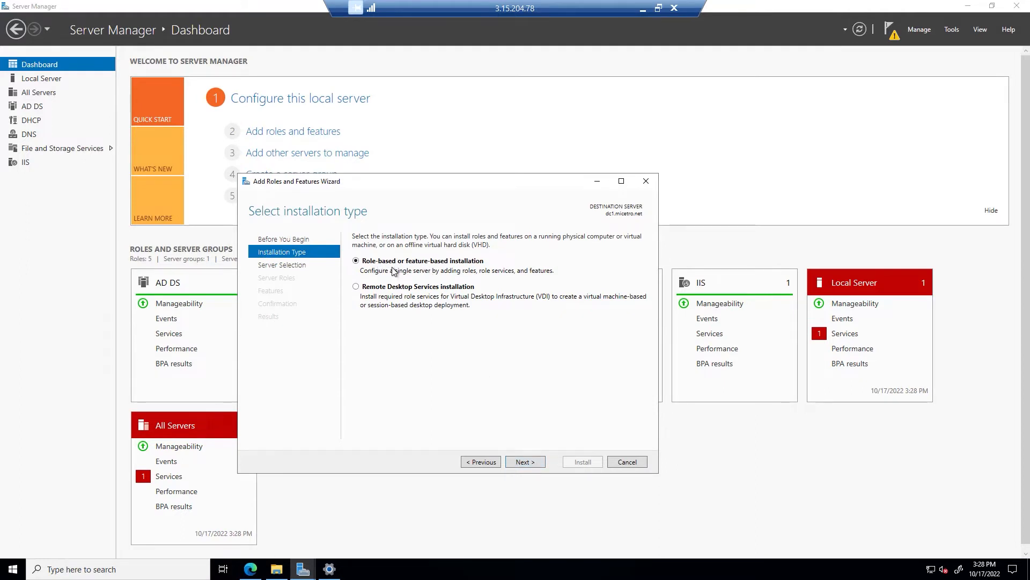
left_click(525, 462)
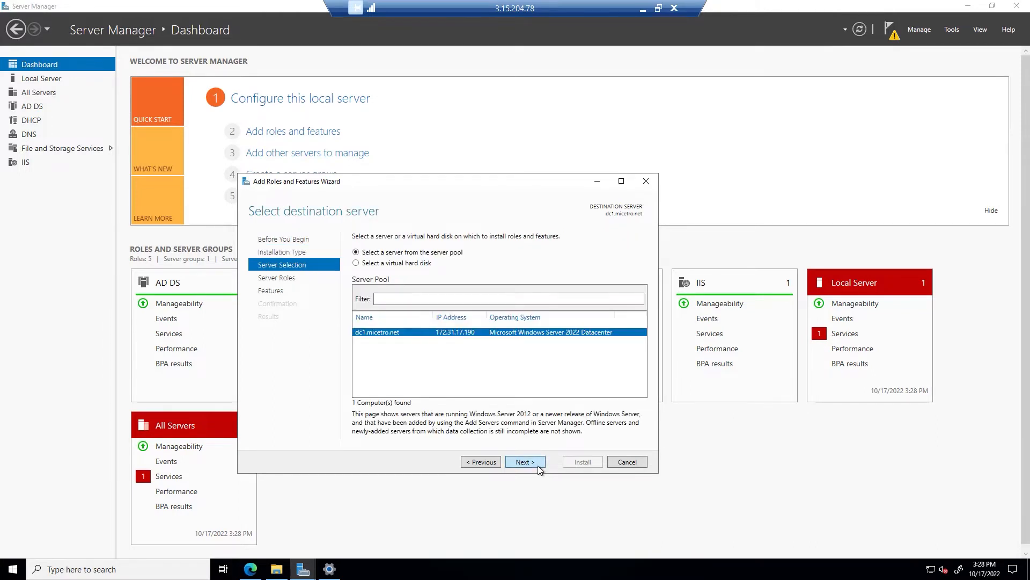
left_click(525, 461)
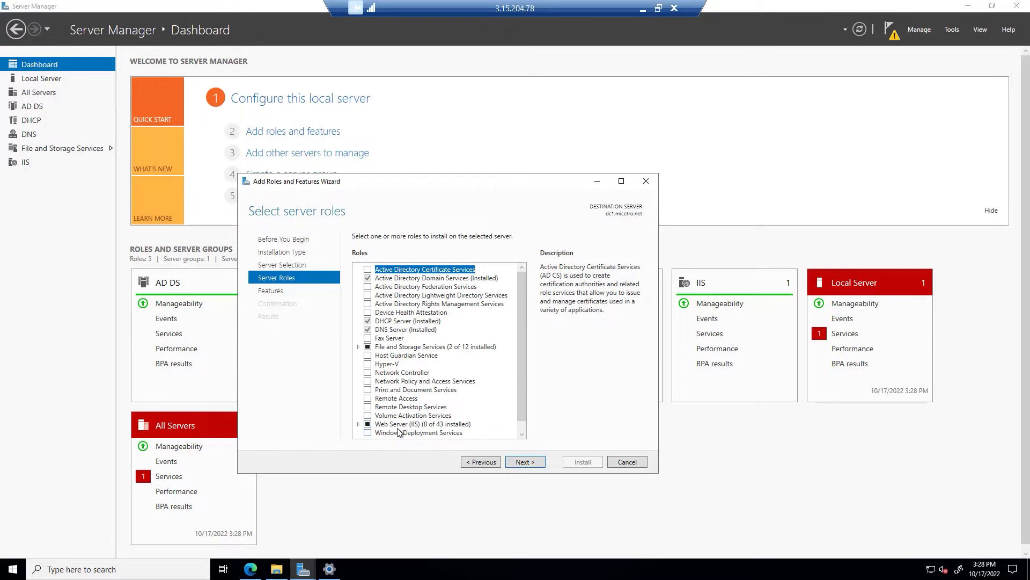
left_click(423, 423)
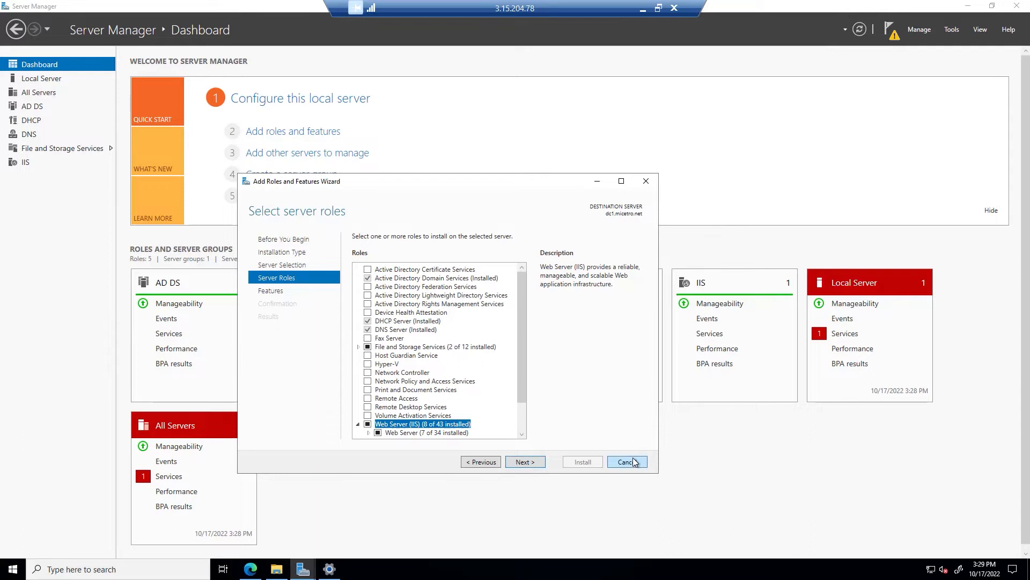
left_click(625, 462)
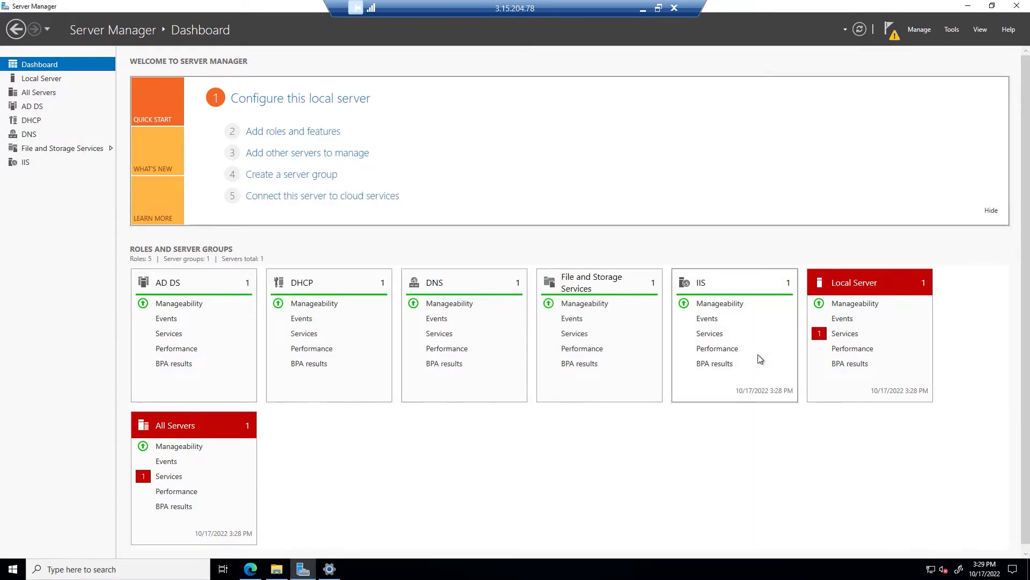
mouse_move(268, 554)
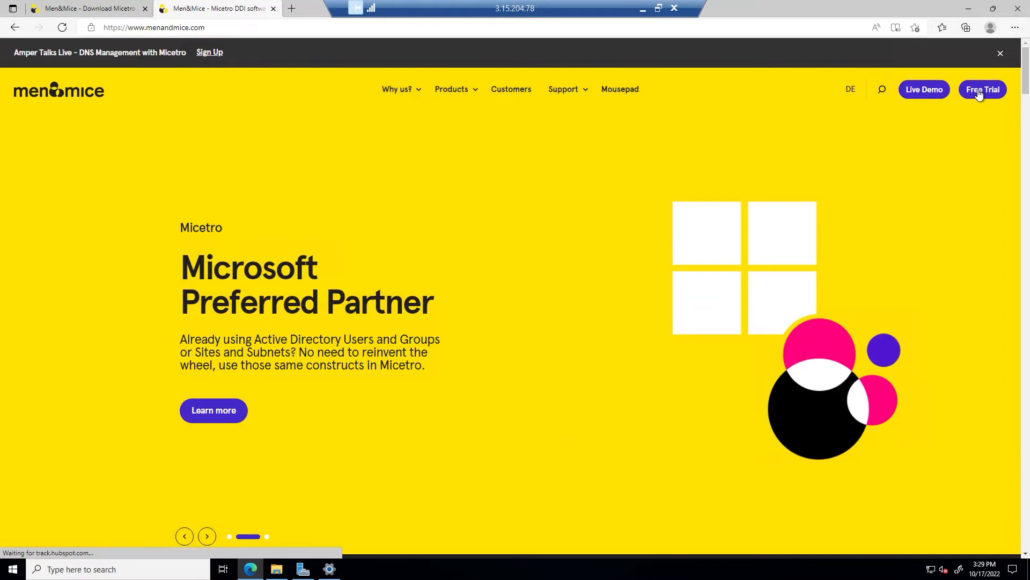
Step: Visit the Micetro free trial sign-up page, then return to the Micetro 10.1 download page
left_click(982, 89)
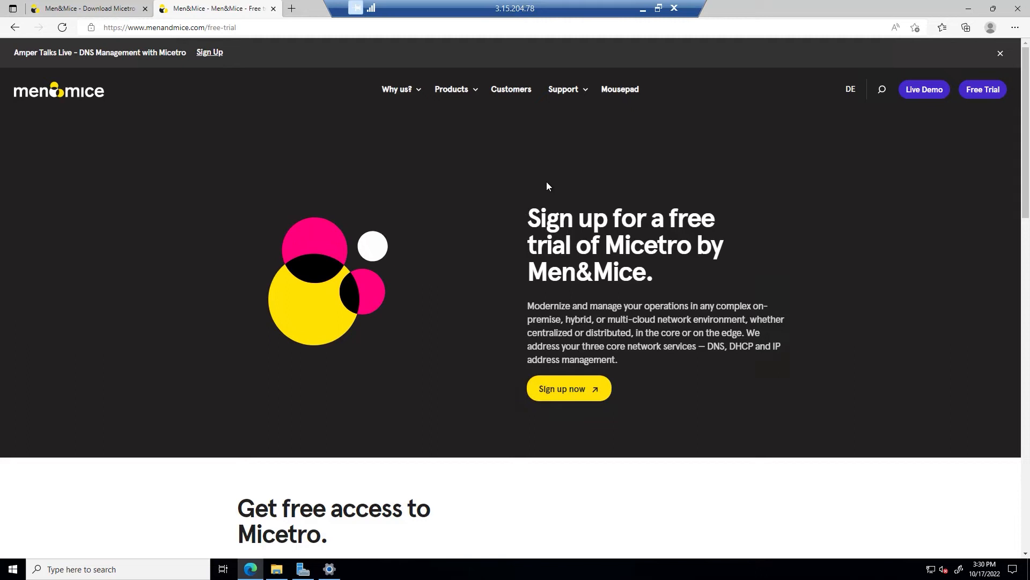
mouse_move(86, 7)
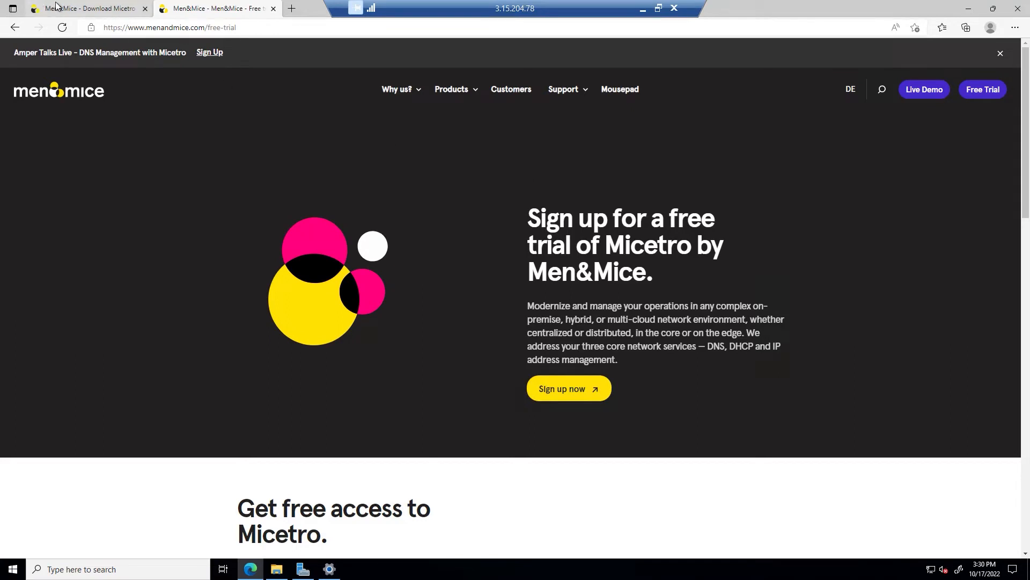
left_click(86, 8)
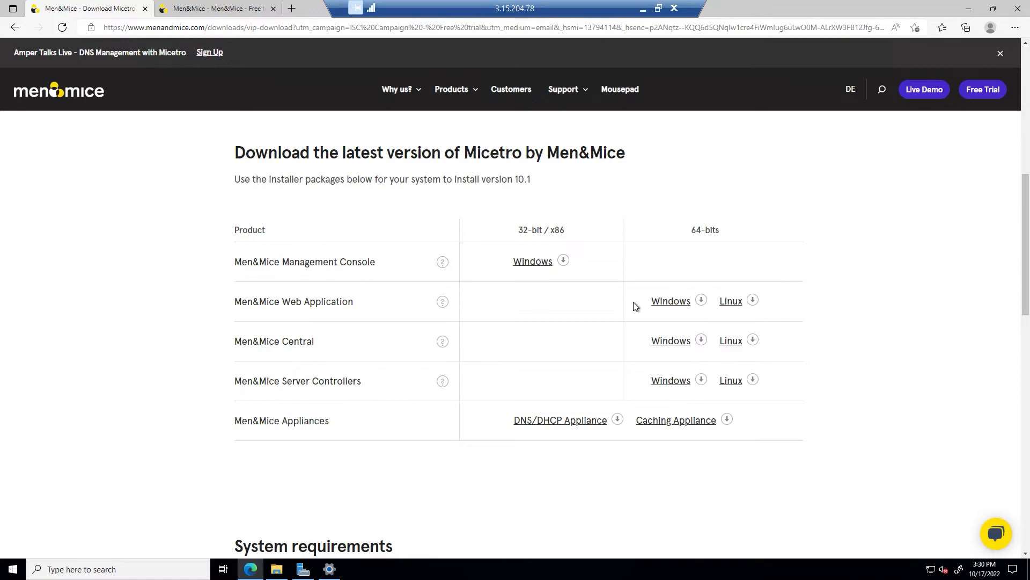
mouse_move(702, 300)
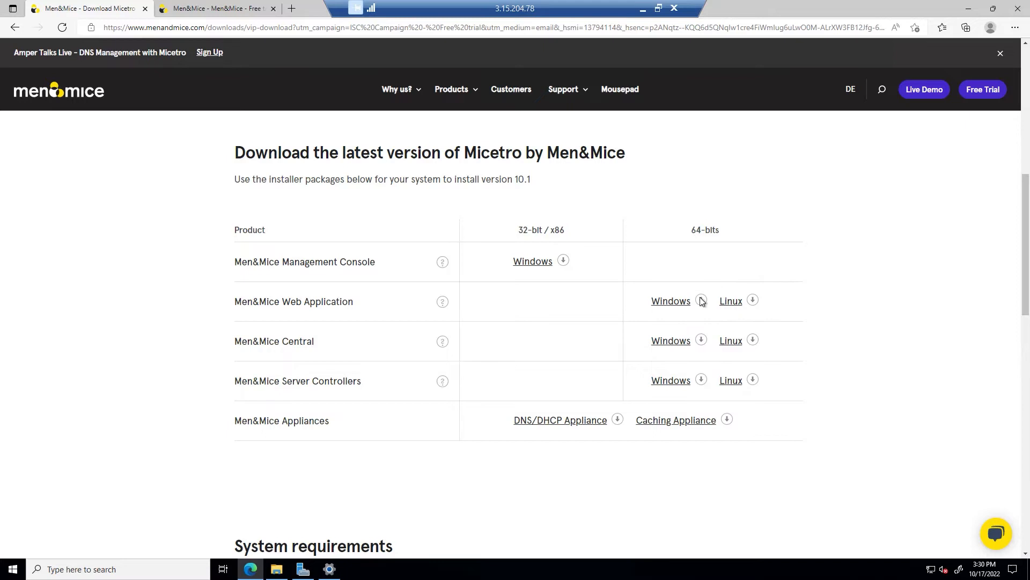
Step: Download the 64-bit Windows Men&Mice Web Application installer from the download page
left_click(701, 301)
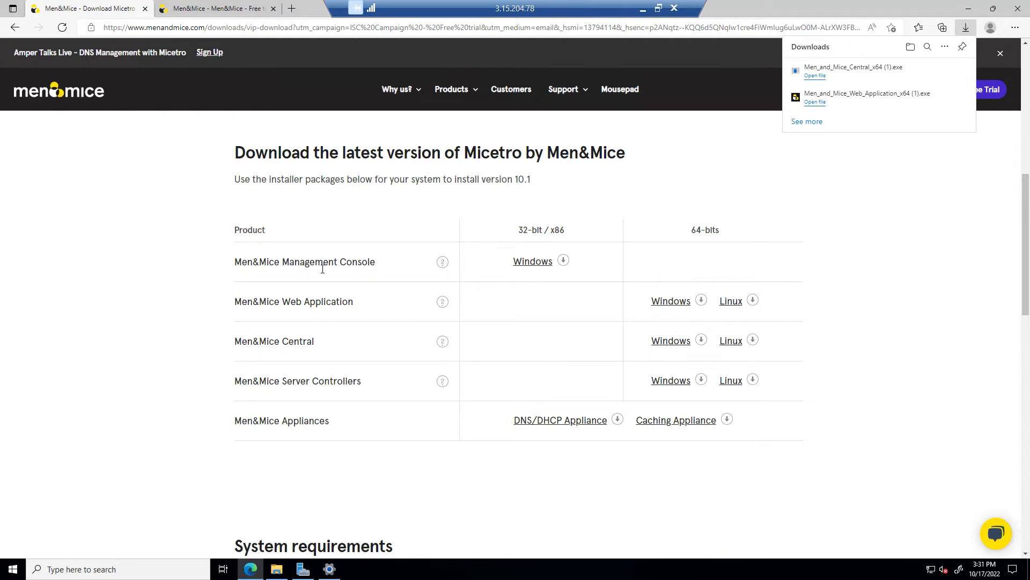
mouse_move(321, 268)
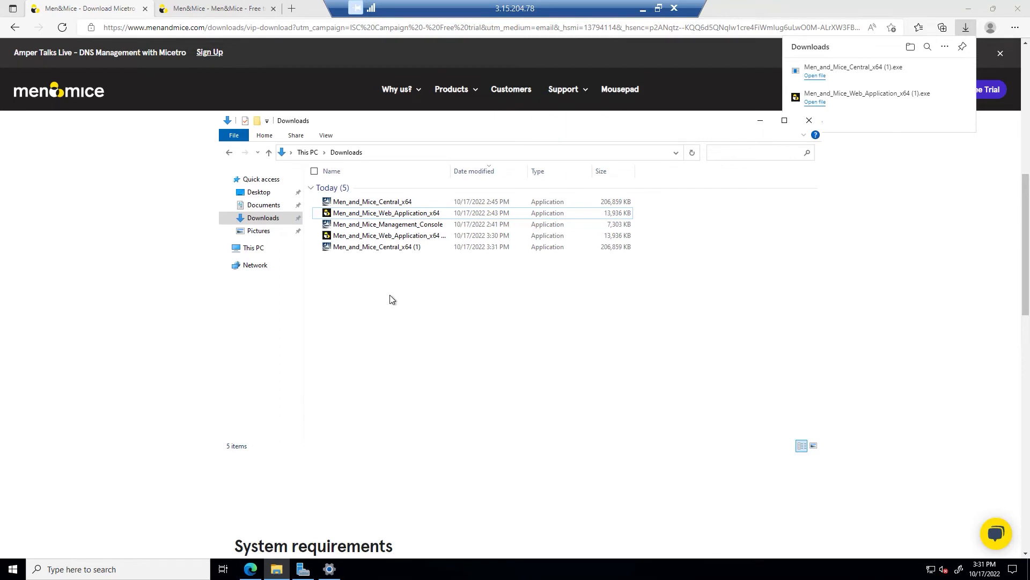
mouse_move(371, 204)
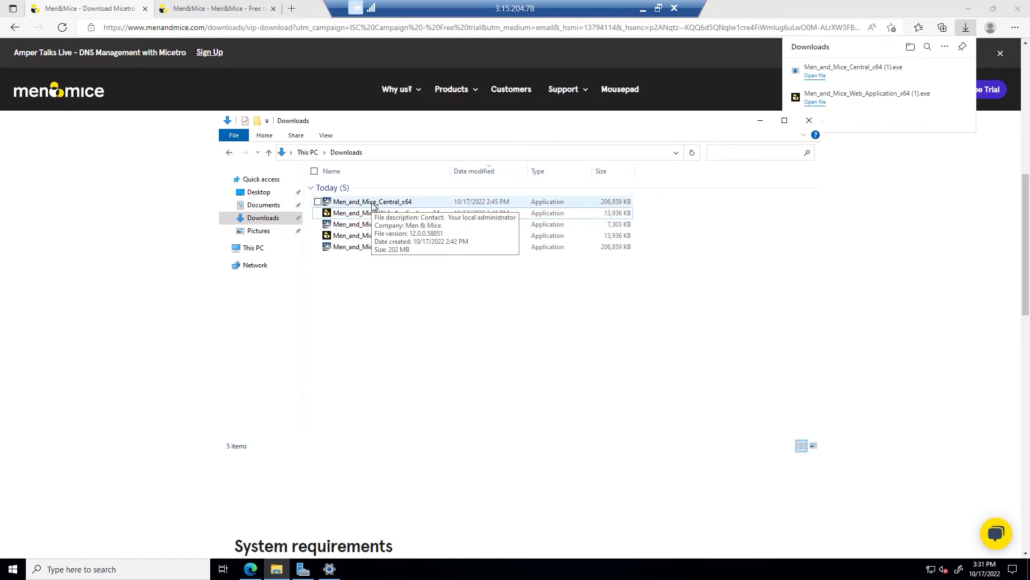
Step: Launch Men_and_Mice_Central_x64 from the Downloads folder to reach its InstallShield welcome screen
double_click(373, 201)
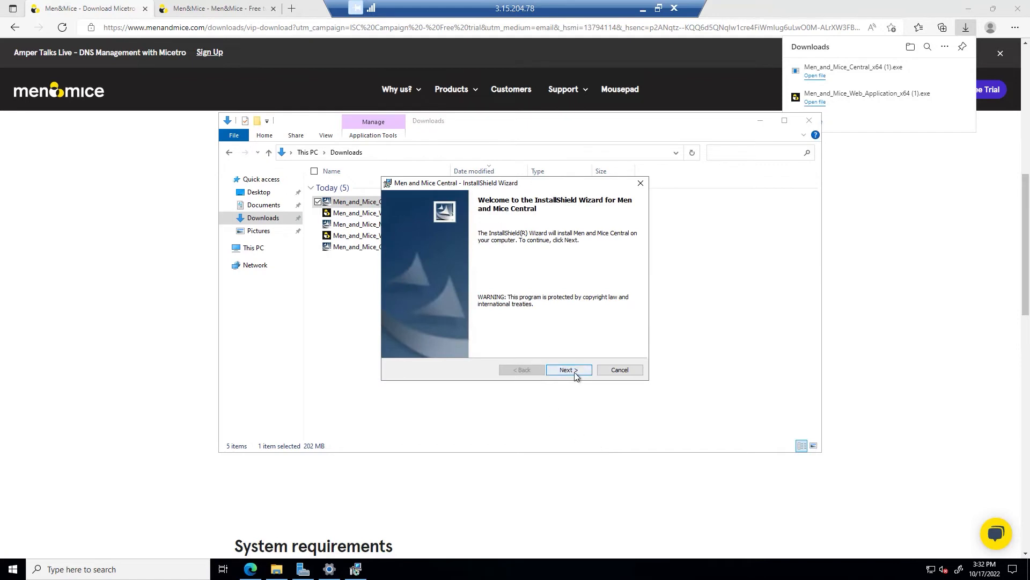
Step: Accept the Central license and enter customer info: user Micetro, organization Micetro.com
left_click(568, 369)
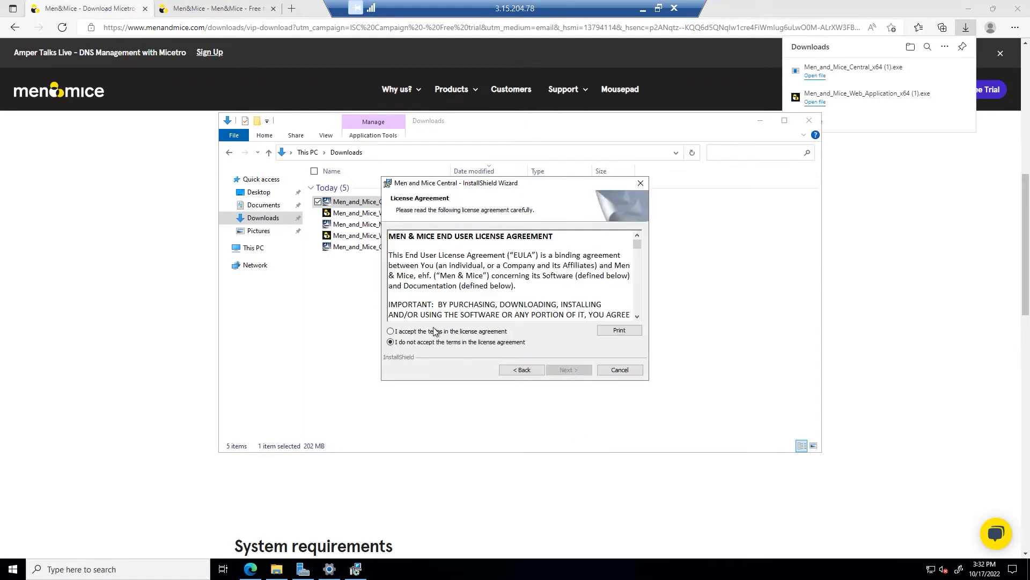
left_click(390, 330)
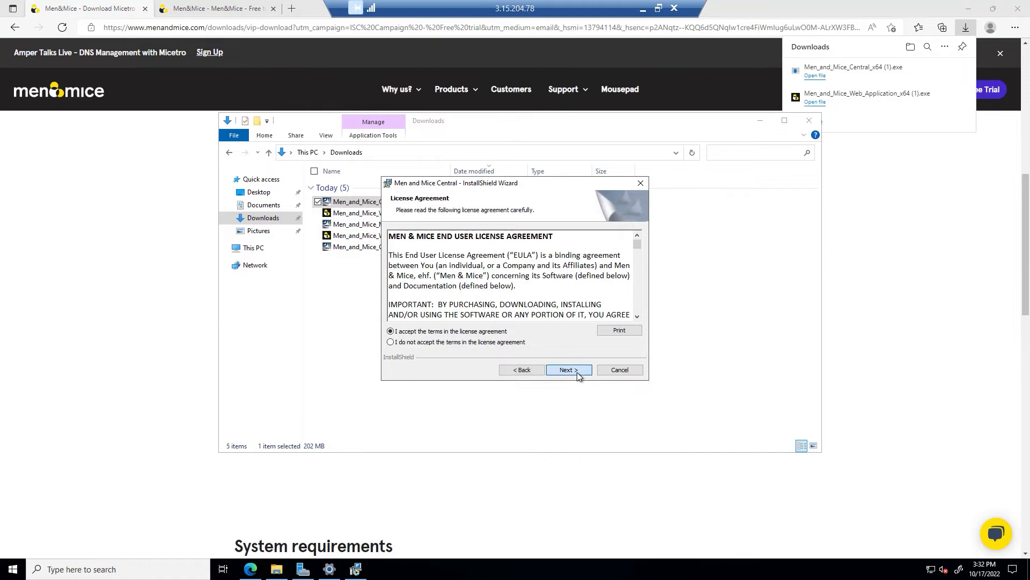
left_click(567, 369)
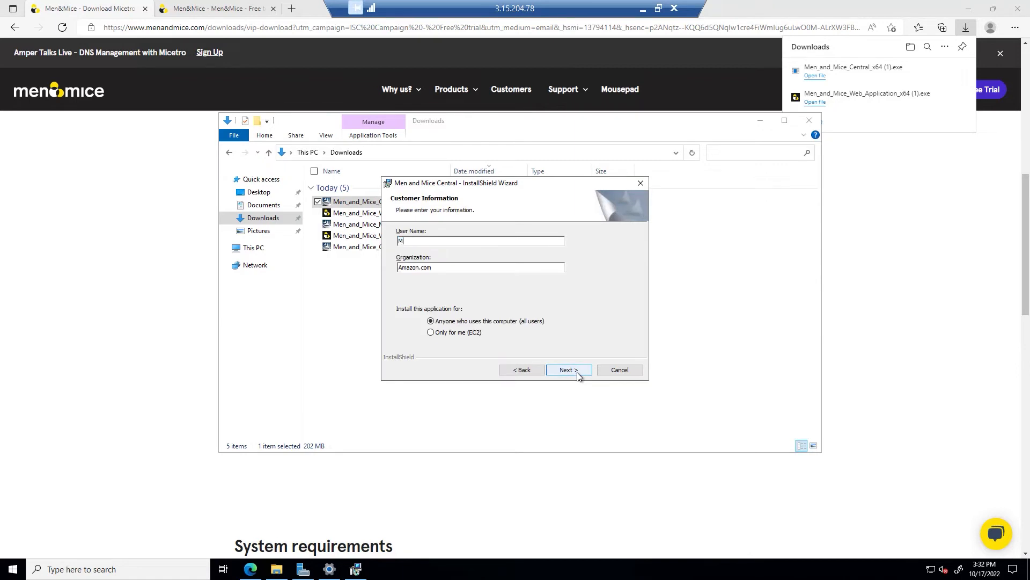
type("icetro")
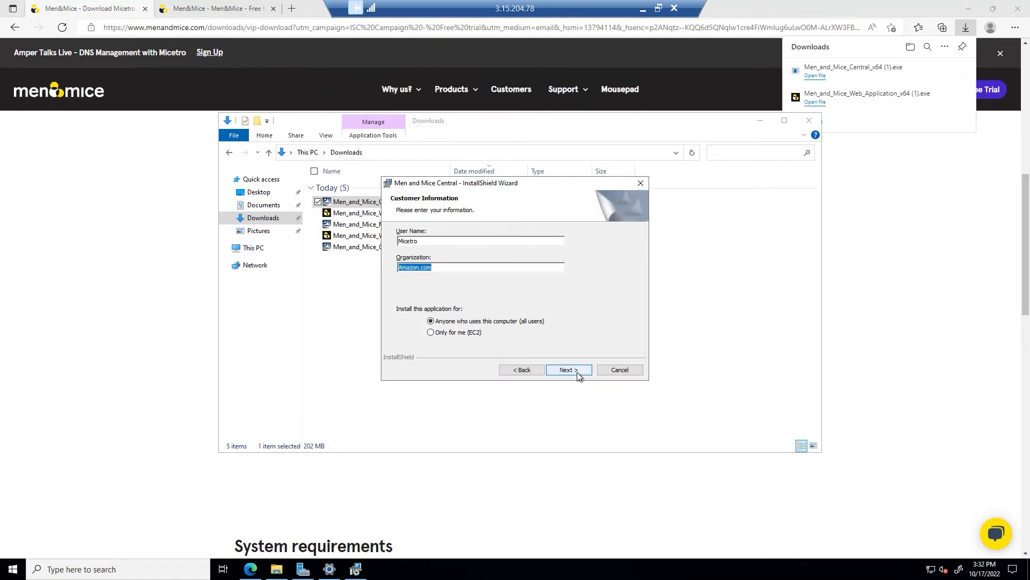
type("Micetro.com")
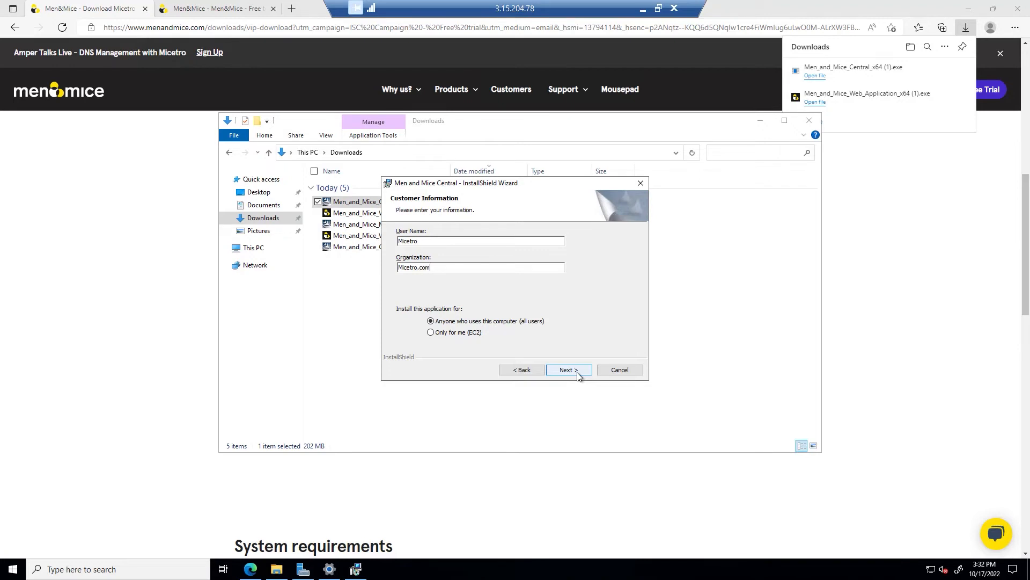
left_click(567, 369)
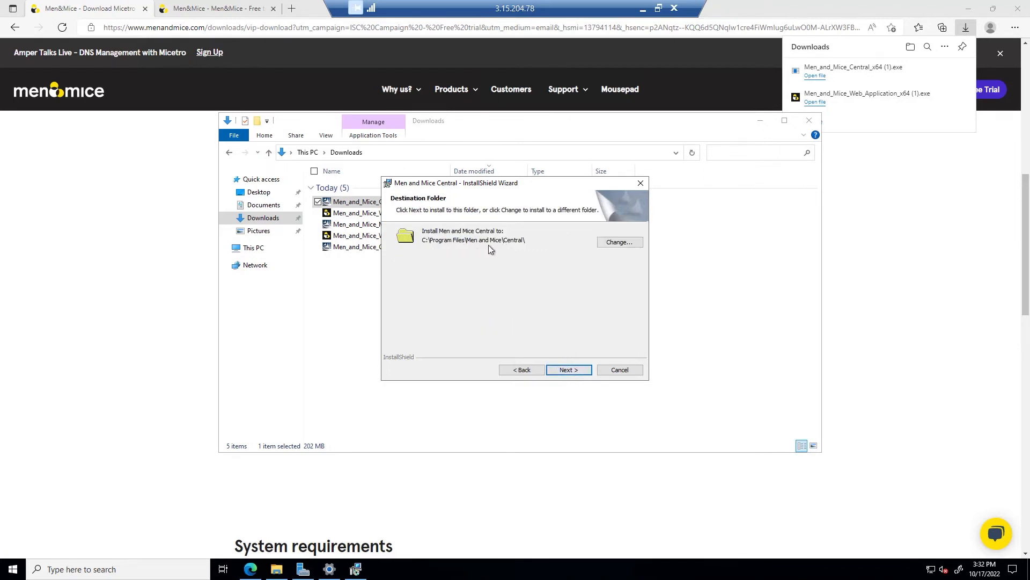
Step: Install Men and Mice Central to the default folder with Complete setup and finish the wizard
left_click(568, 369)
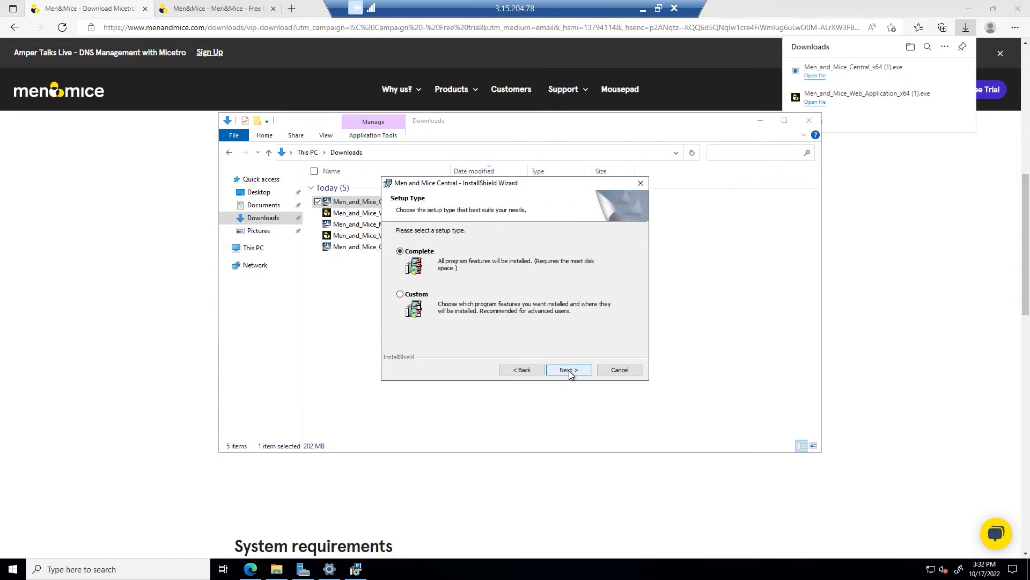
left_click(568, 370)
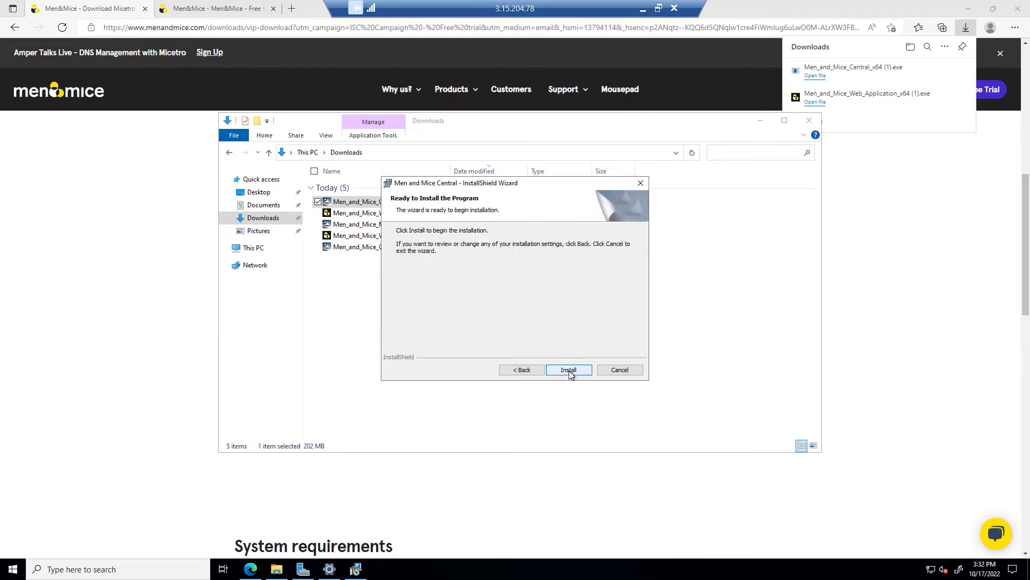
left_click(567, 369)
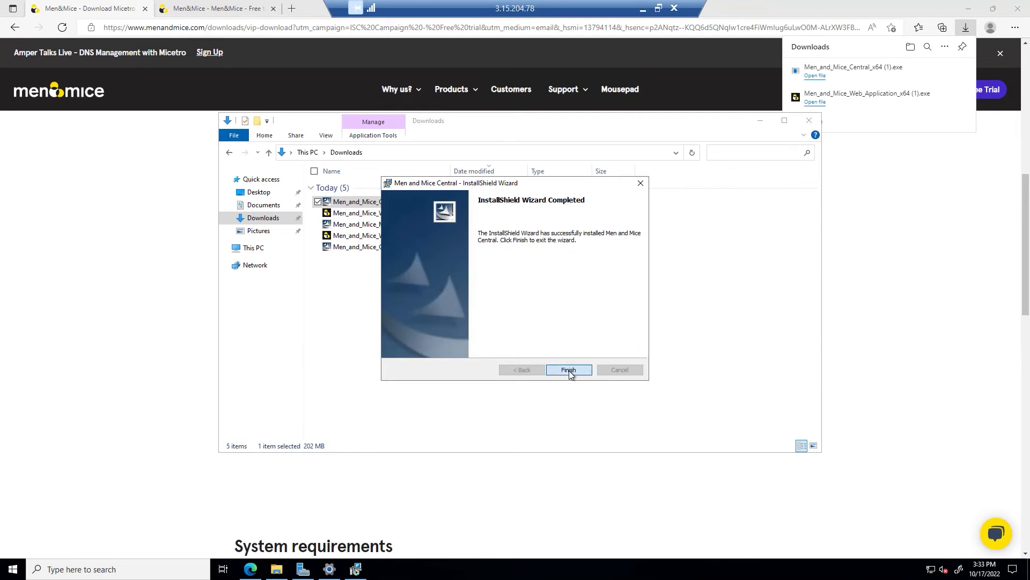
left_click(568, 369)
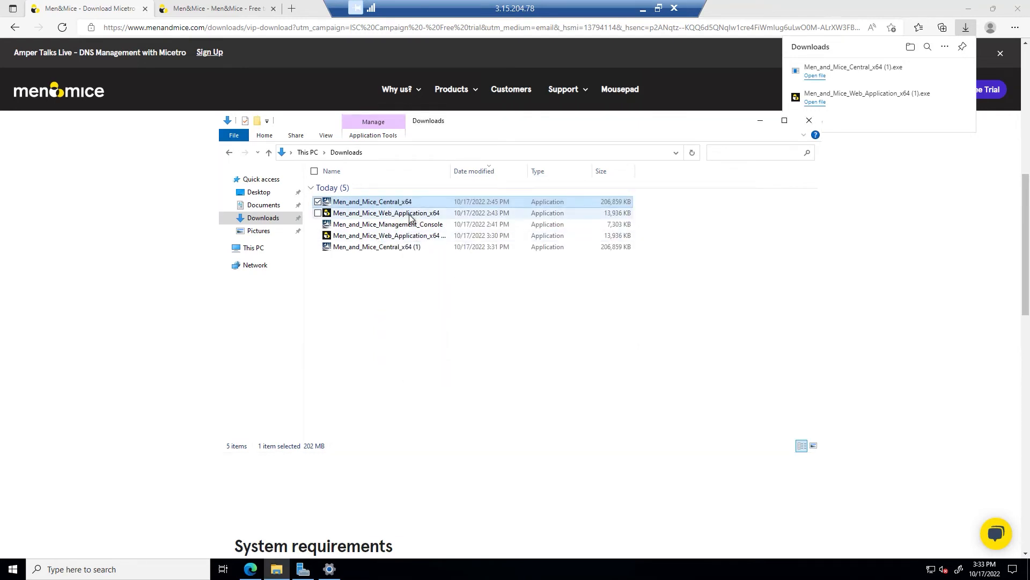
Step: Launch the Web Application installer, agree to its license terms and begin installation
left_click(386, 212)
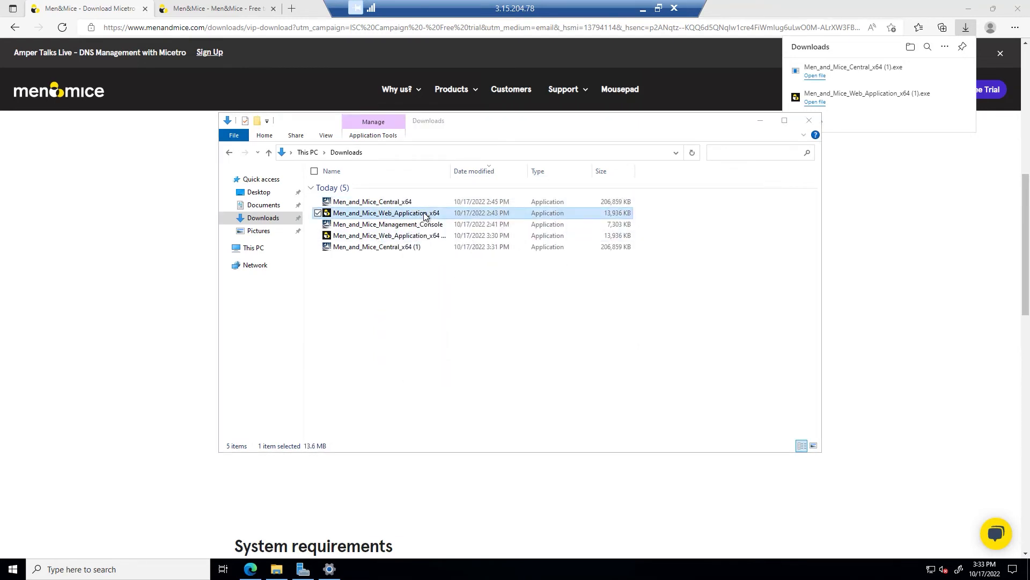
double_click(381, 212)
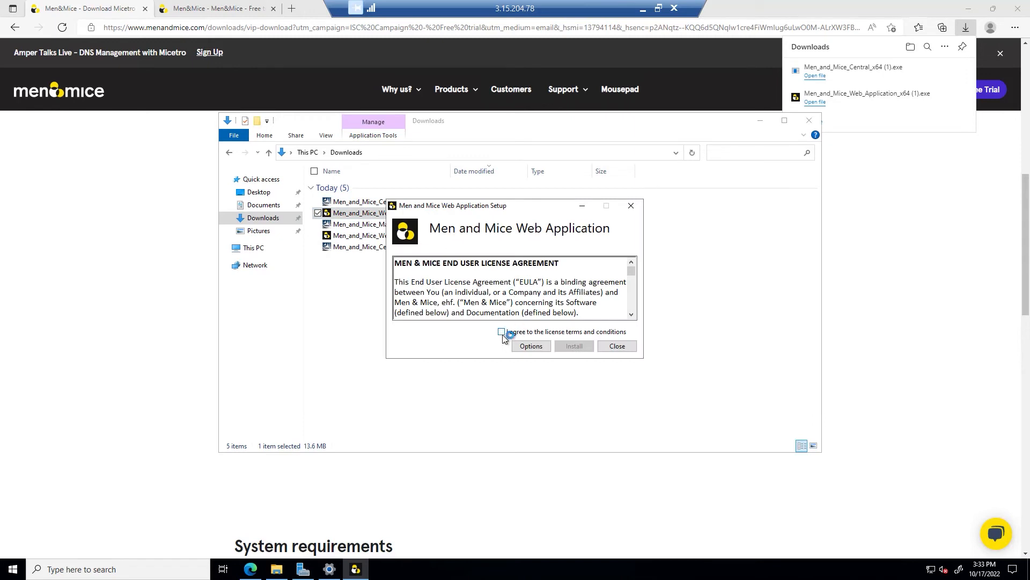
left_click(501, 332)
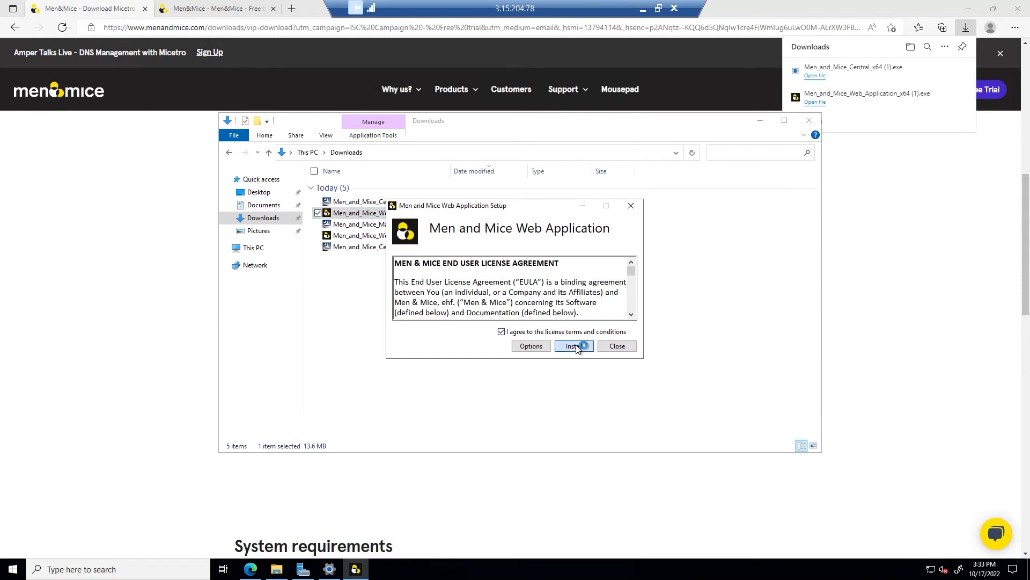
left_click(570, 346)
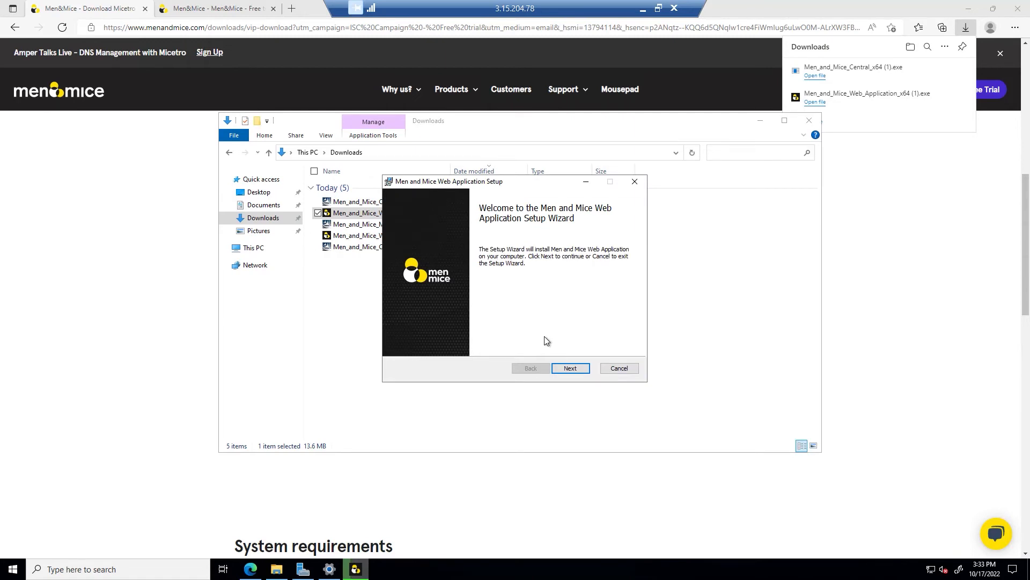
mouse_move(550, 341)
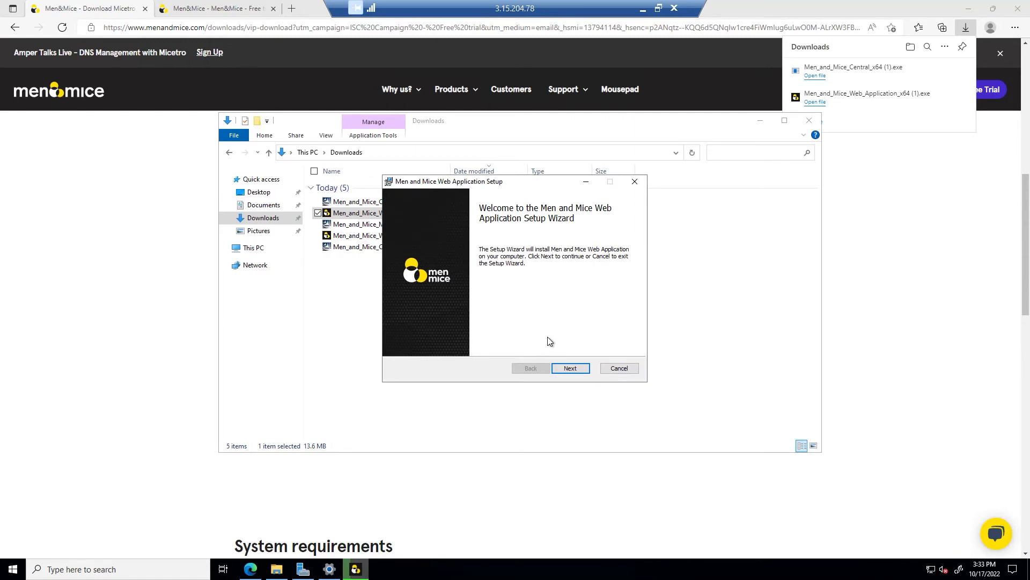
Step: Accept the EULA, install the default Micetro web features, then finish and close setup
left_click(570, 368)
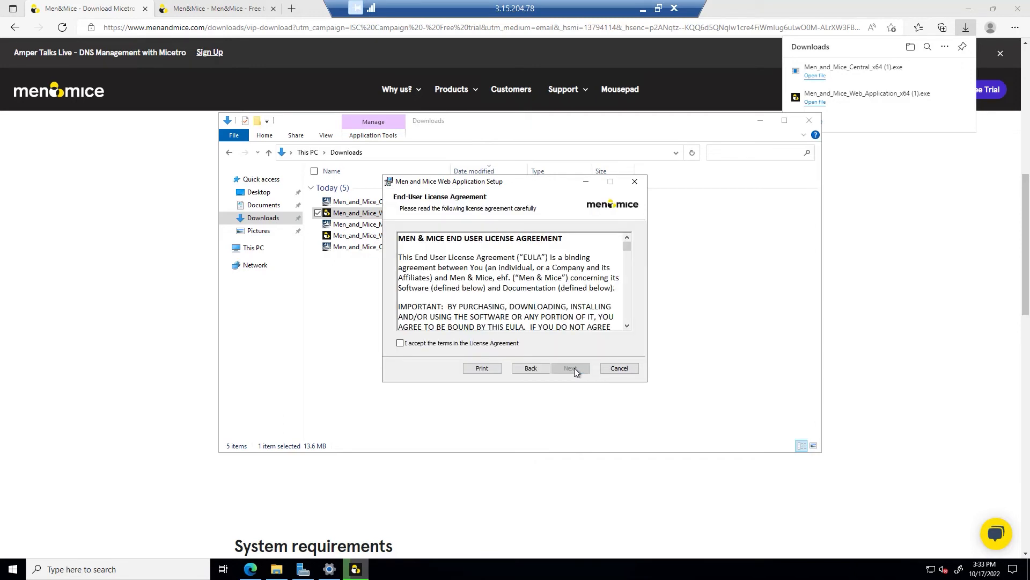
left_click(400, 342)
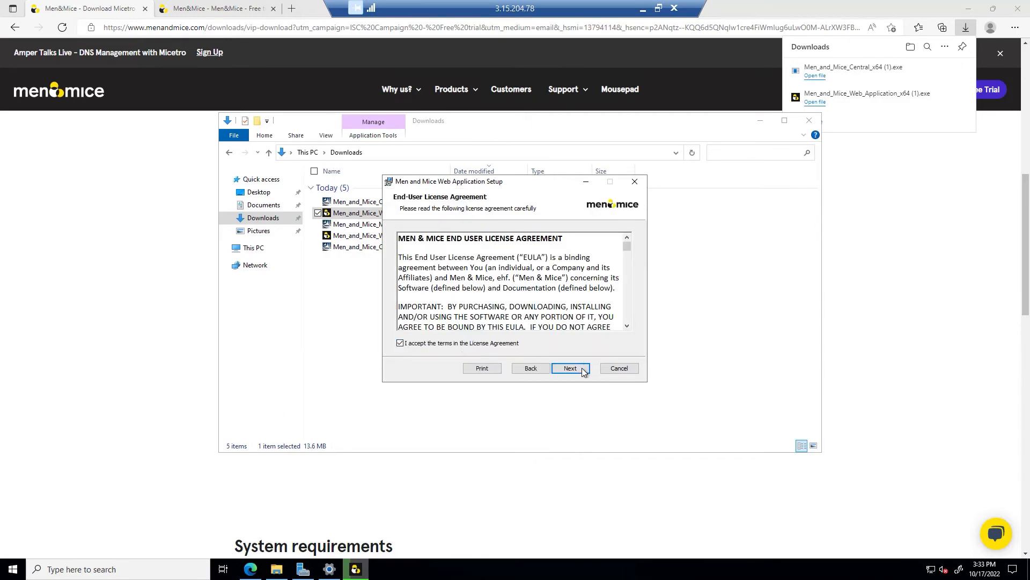
left_click(568, 368)
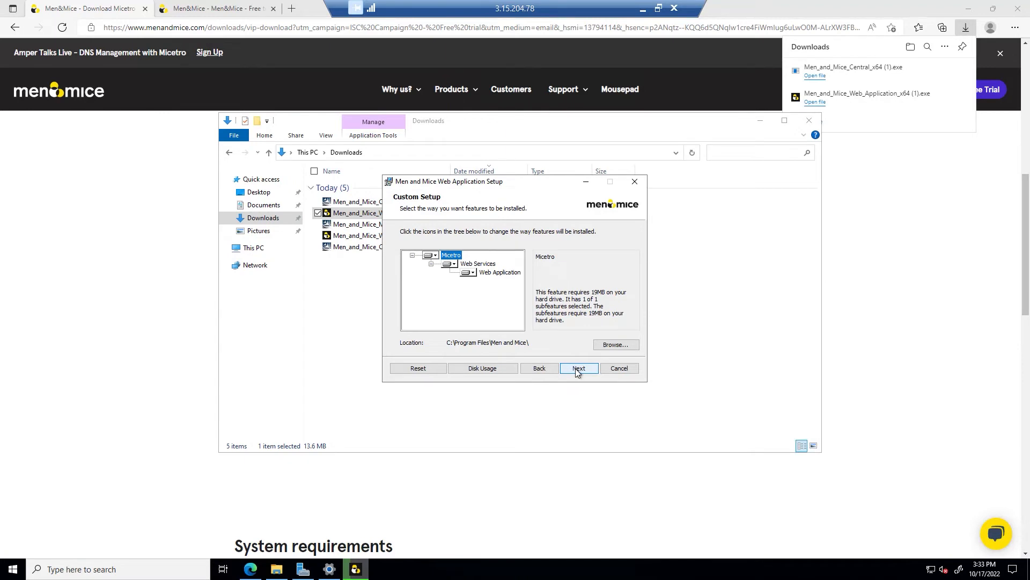
left_click(577, 368)
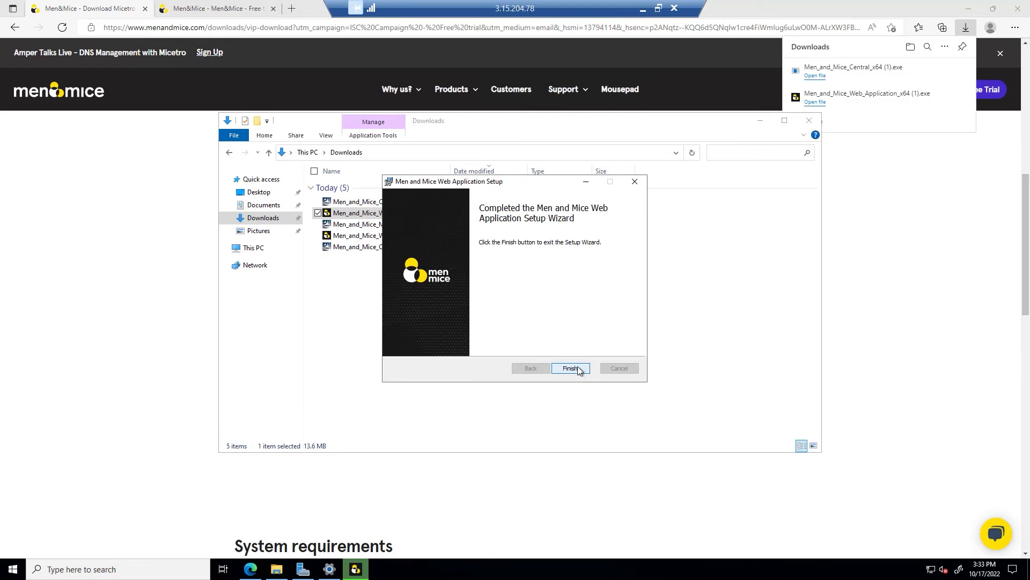
left_click(569, 368)
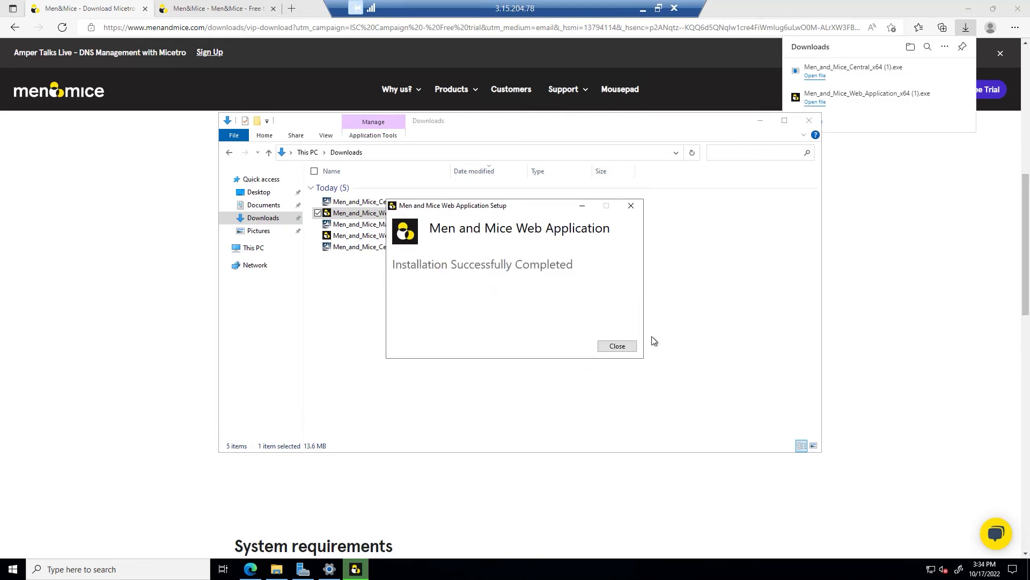
left_click(616, 346)
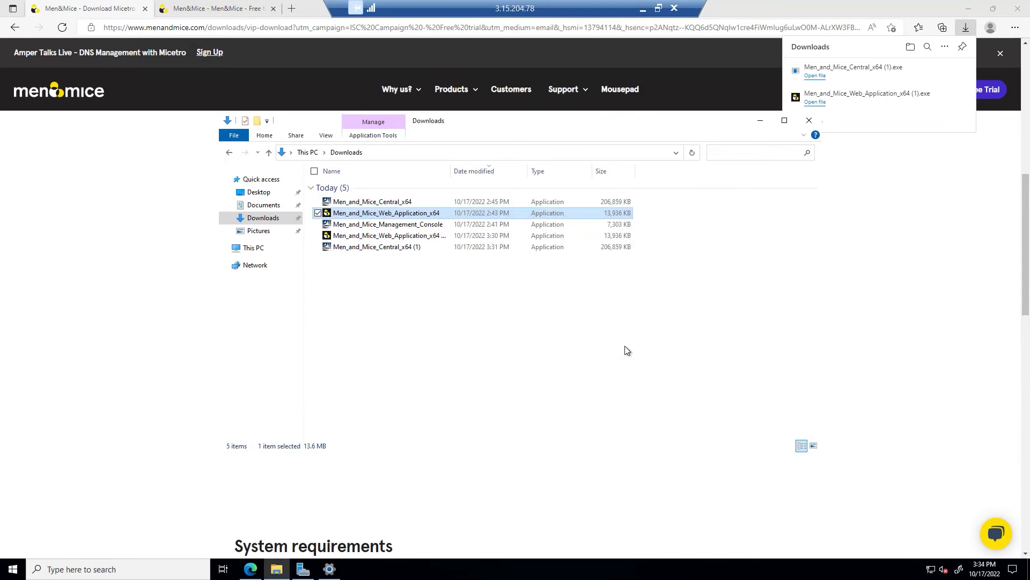
mouse_move(291, 13)
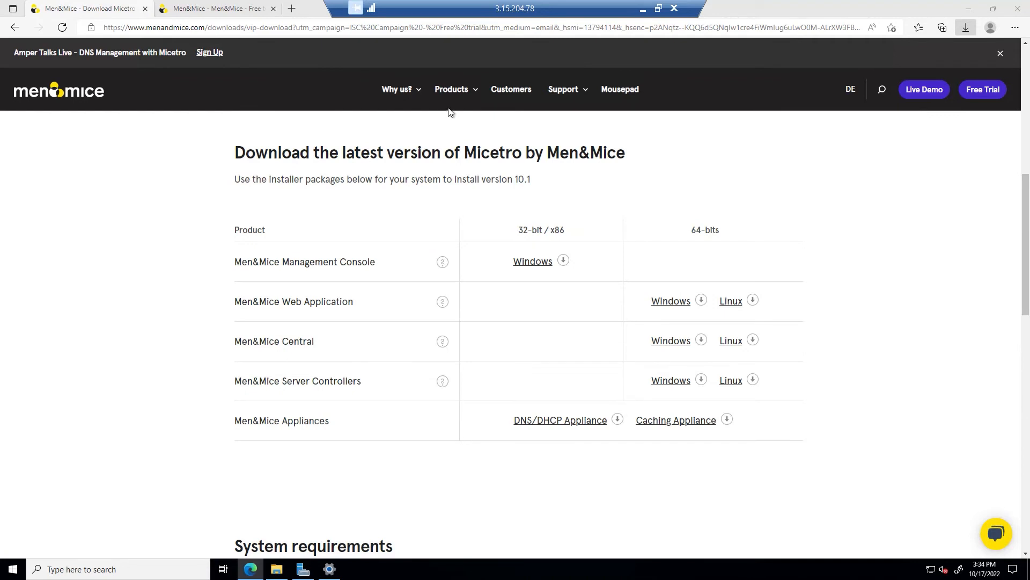
Step: Open a fresh blank Edge tab beside the Men&Mice pages
left_click(292, 8)
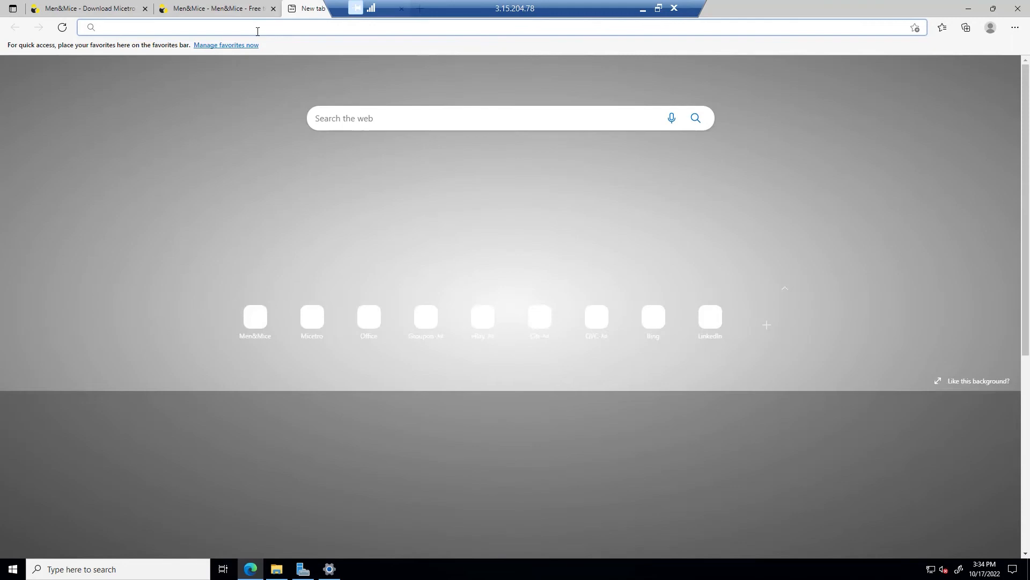
Step: Log in to the Micetro web interface at localhost as administrator
type("localhost")
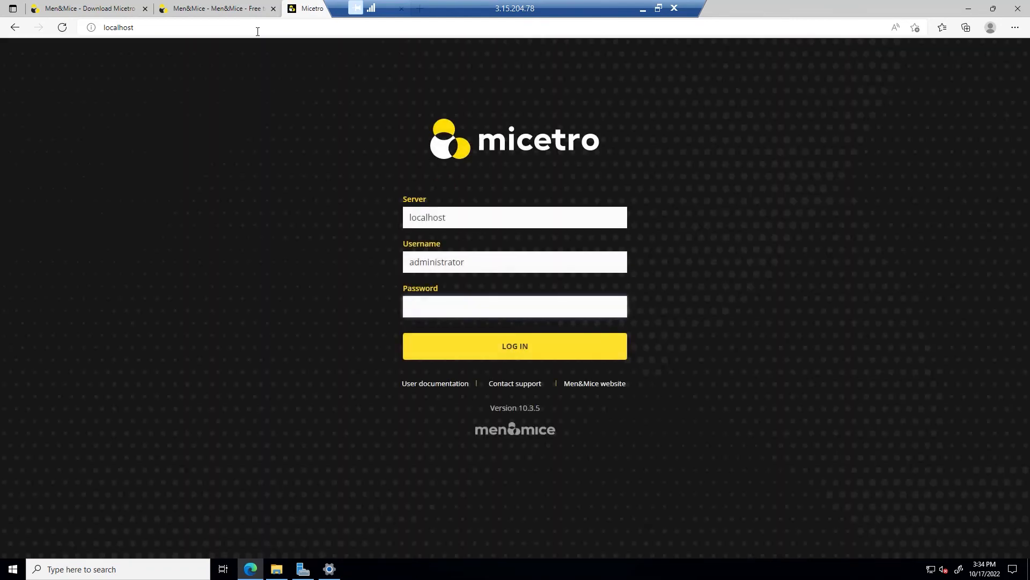
left_click(514, 306)
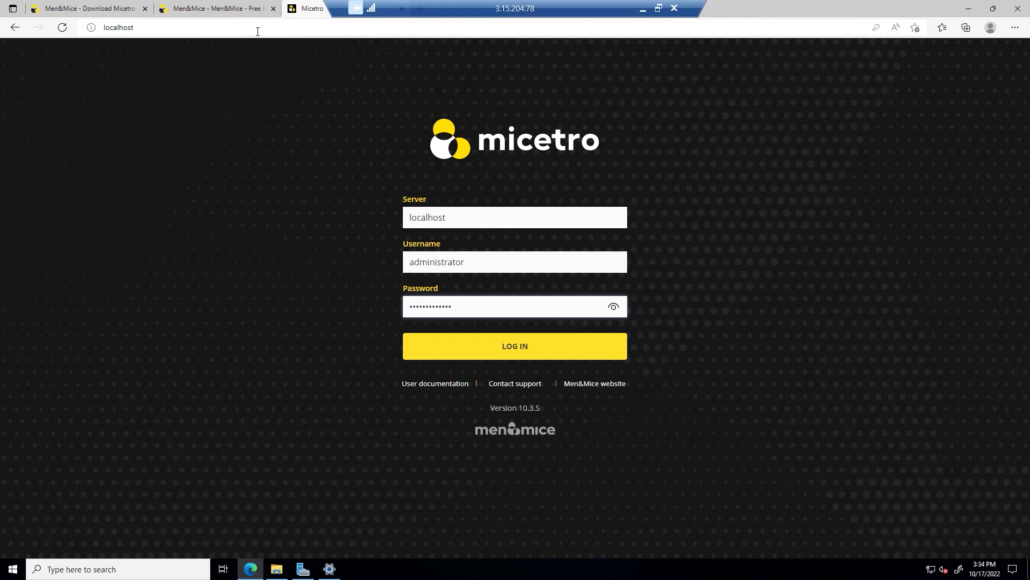
left_click(514, 345)
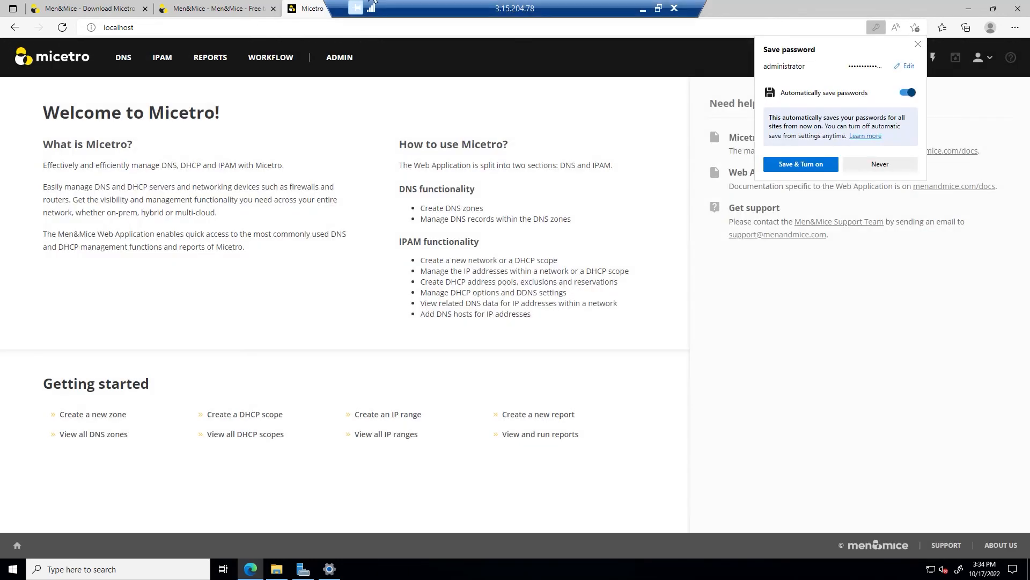
Step: Decline saving the password, then enter the ADMIN configuration area at the Users list
left_click(879, 164)
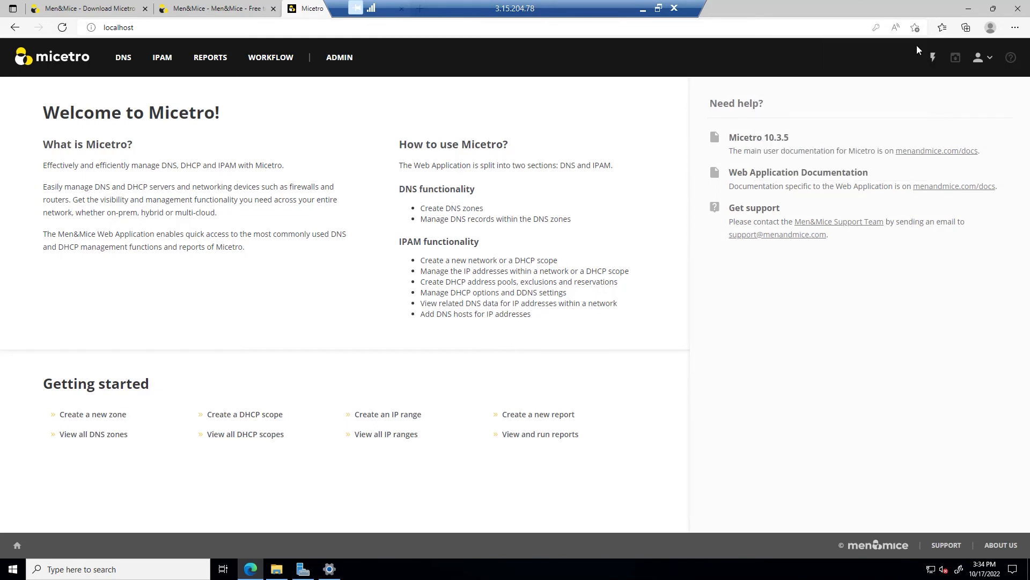
mouse_move(350, 235)
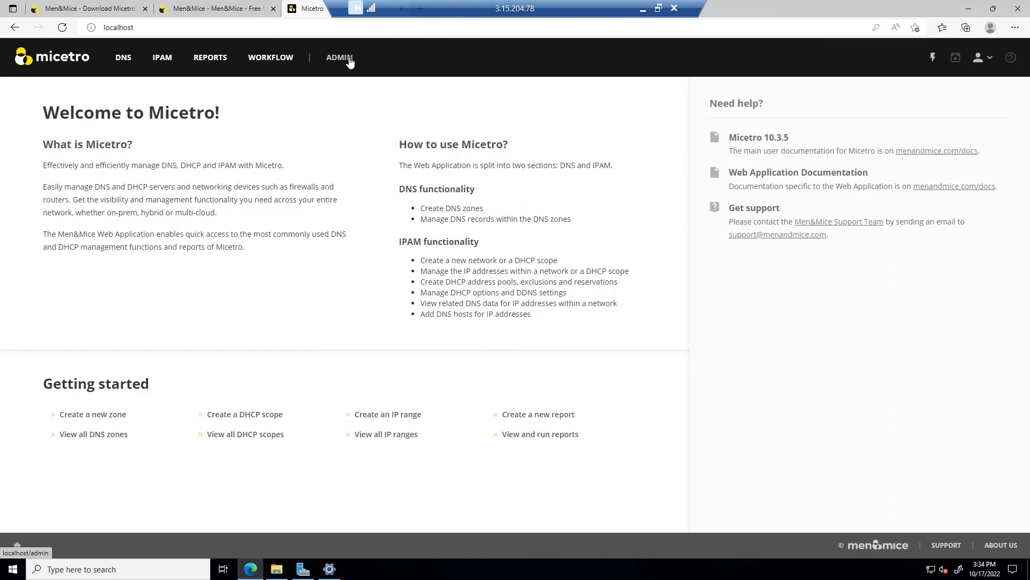
left_click(339, 57)
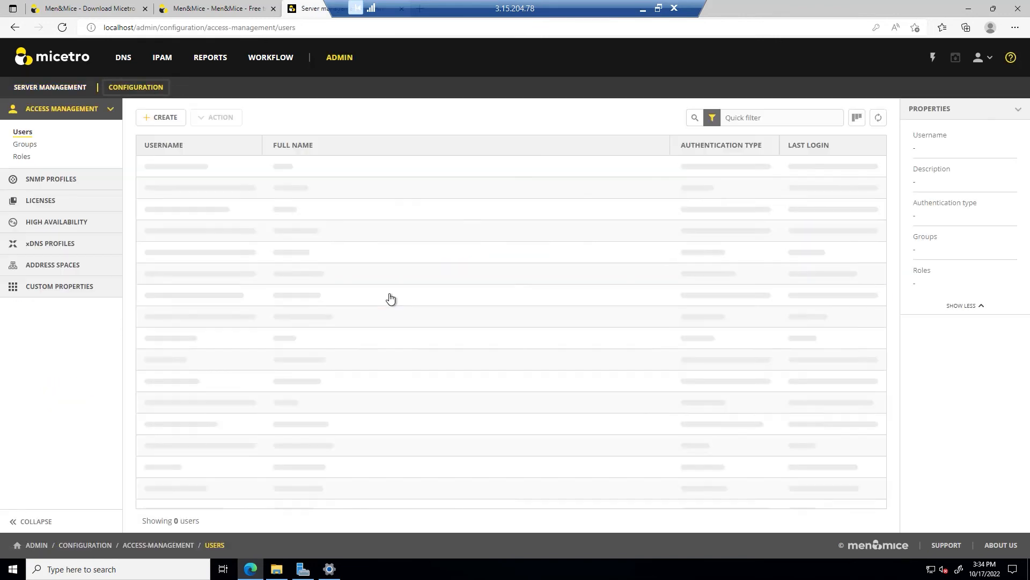
Step: Import the six module license keys on the Licenses page, then go to Access Management Roles
left_click(40, 200)
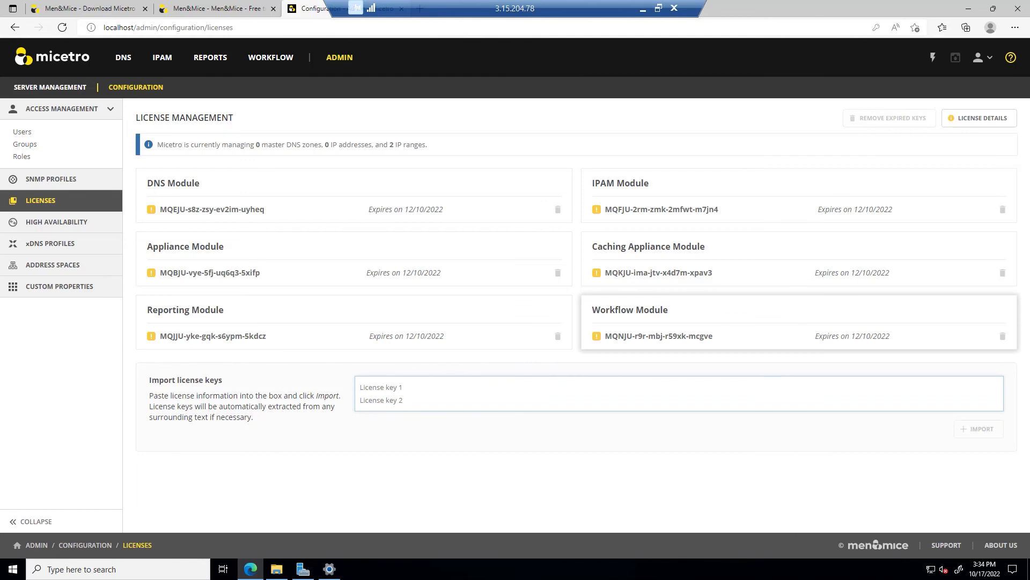
mouse_move(409, 401)
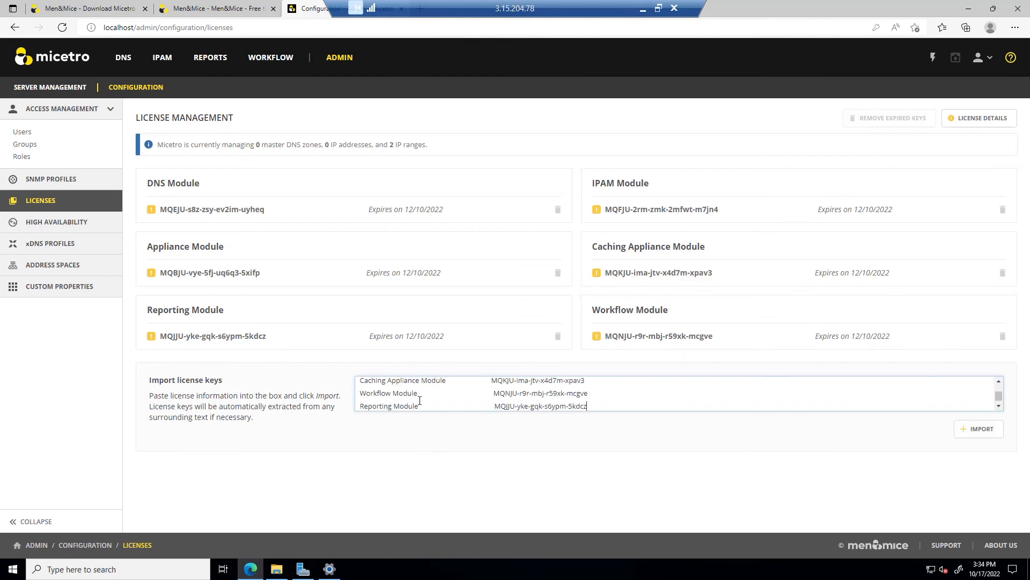
left_click(979, 428)
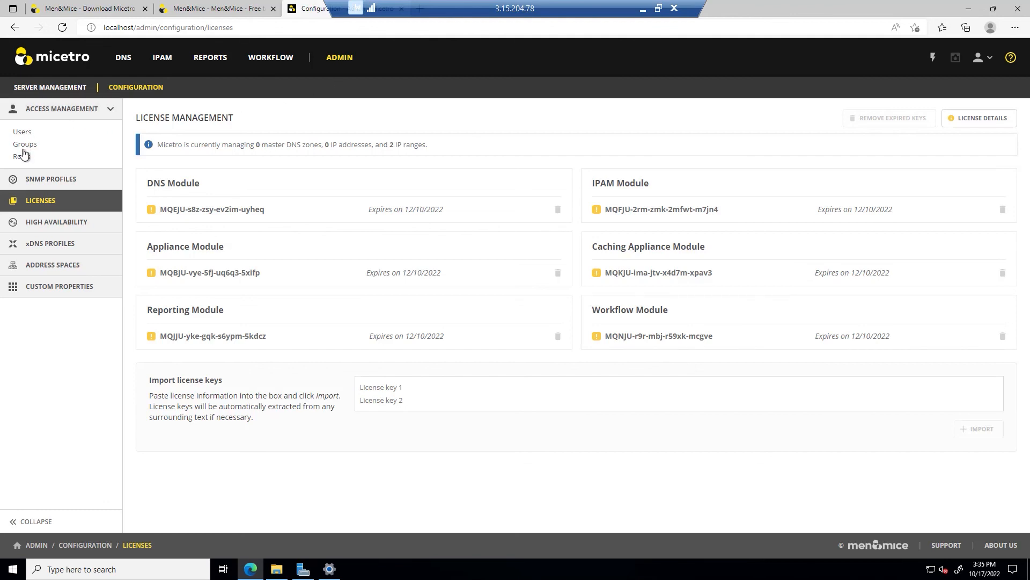
left_click(22, 157)
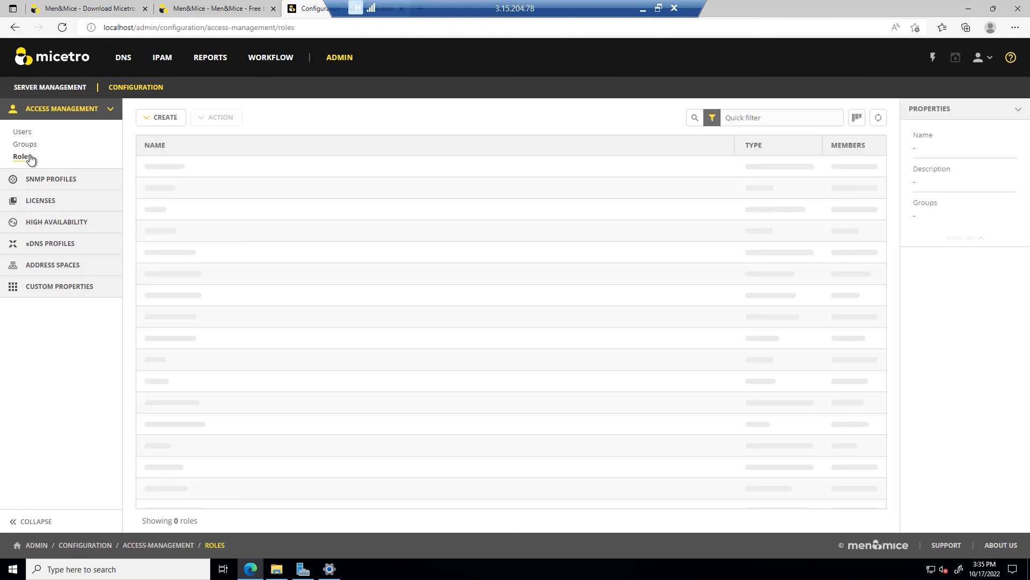